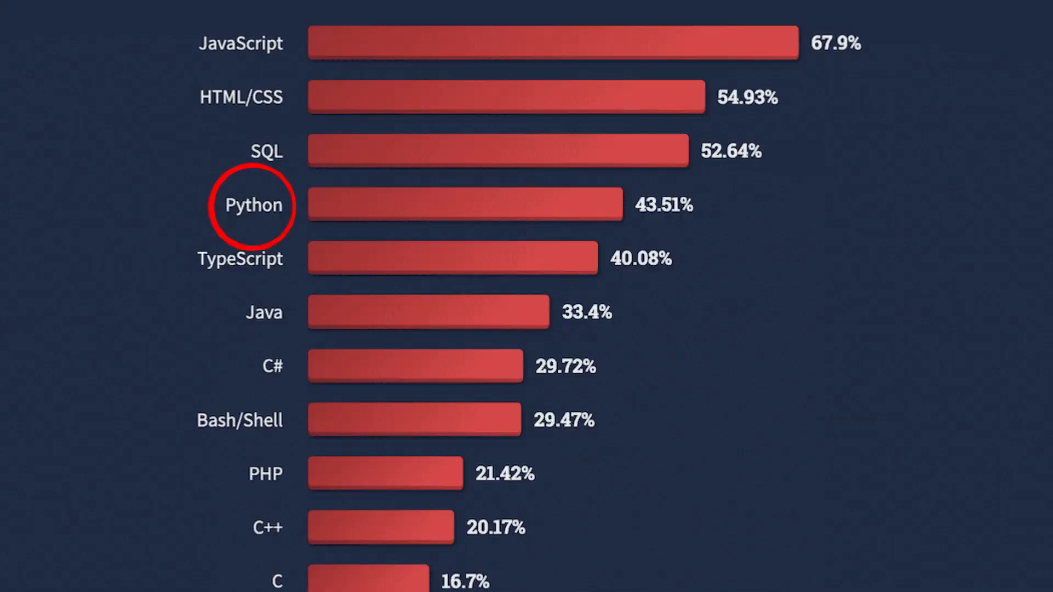
pyautogui.scroll(-3)
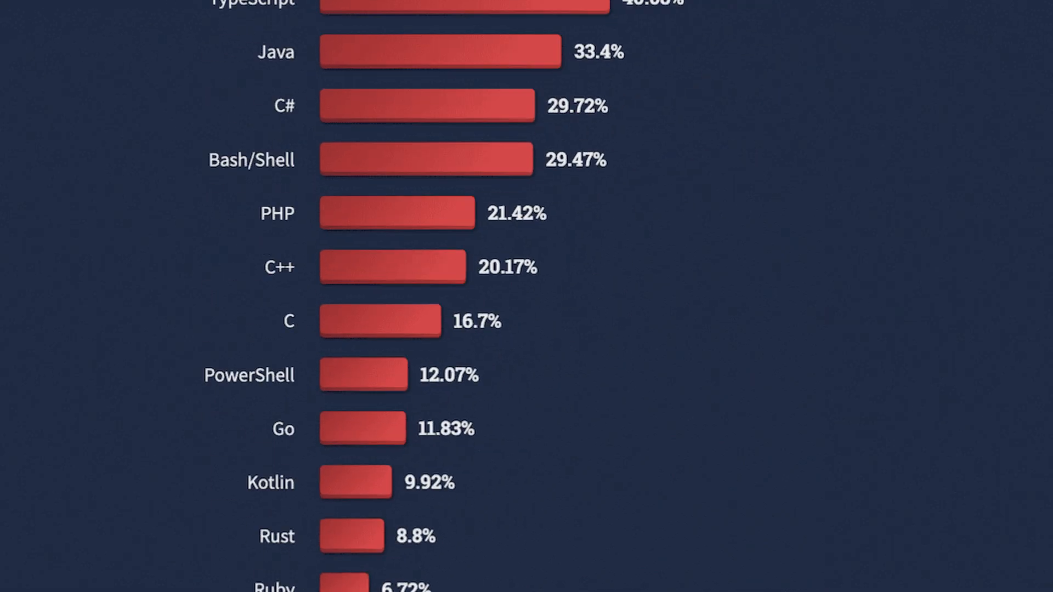